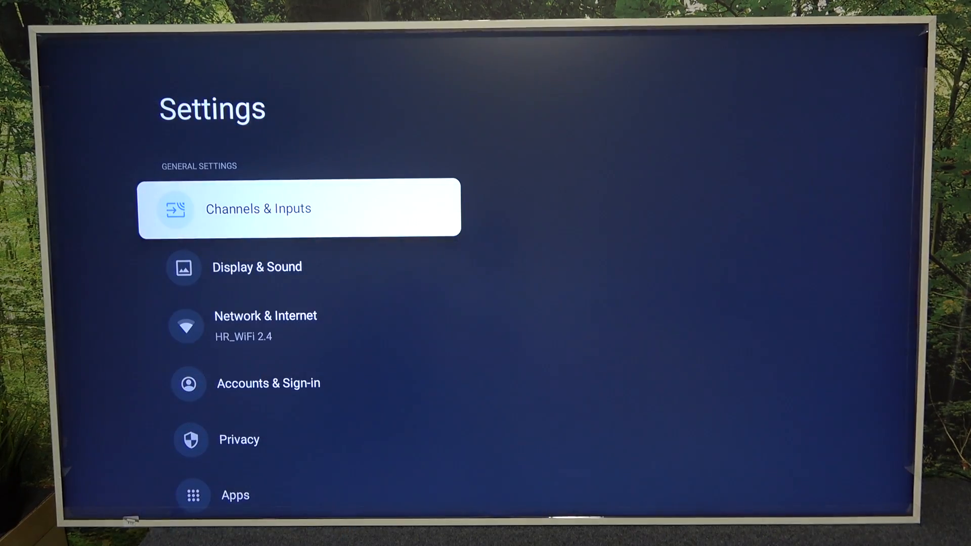
Scroll to System and open Parental Controls to reach the password prompt.
{"action": "scroll", "scroll_direction": "down", "scroll_amount": 3}
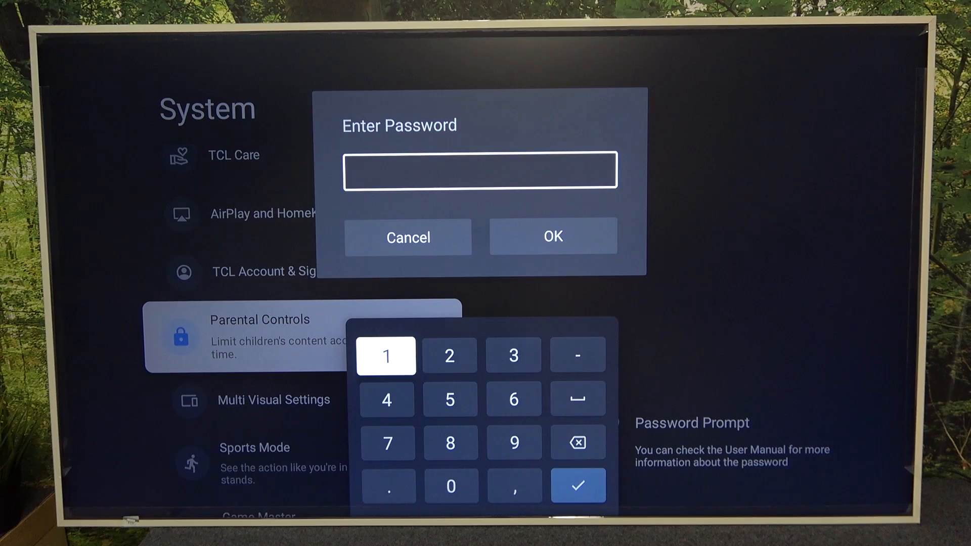
Enter the current PIN on the keypad to unlock Parental Controls.
{"action": "left_click", "coordinate": [450, 356]}
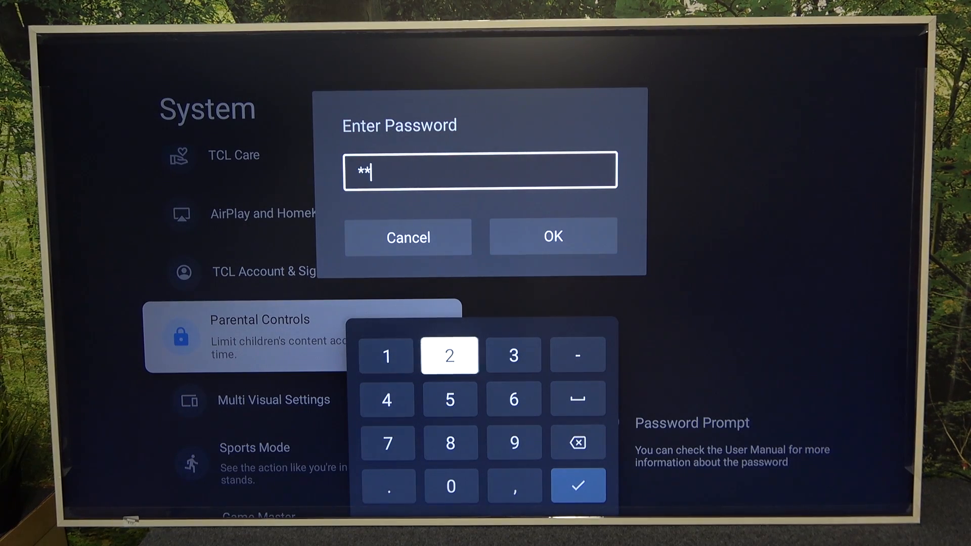
{"action": "left_click", "coordinate": [387, 400]}
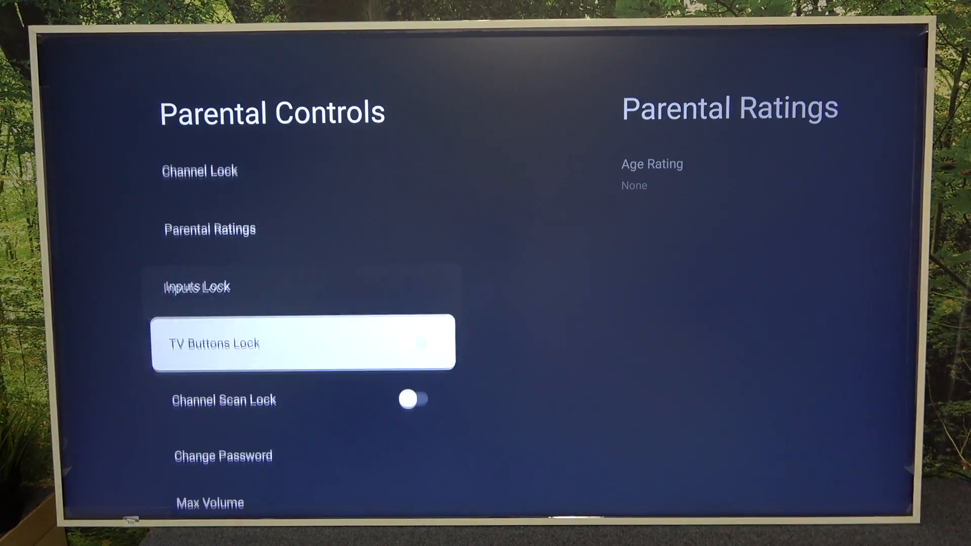
Scroll the Parental Controls list and select Change Password.
{"action": "scroll", "scroll_direction": "down", "scroll_amount": 3}
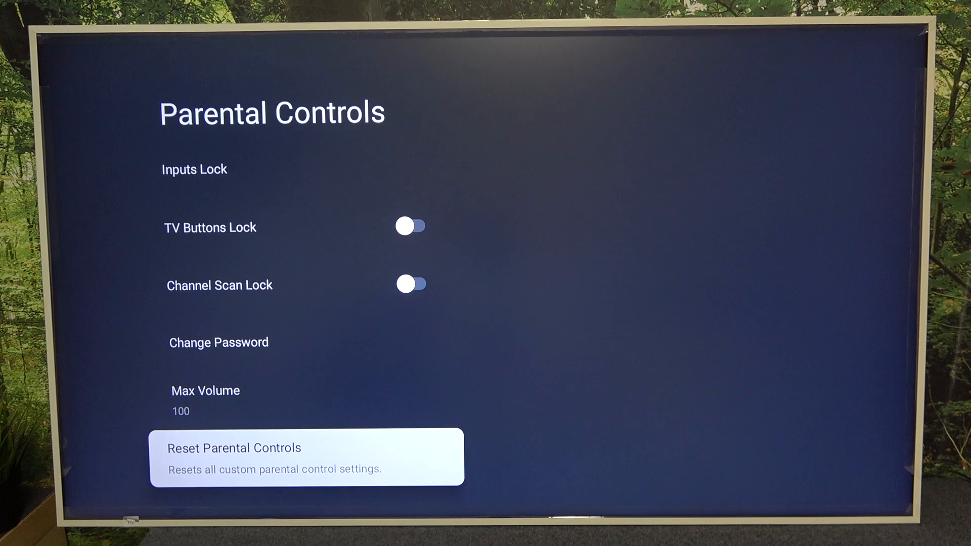
{"action": "key", "text": "Up"}
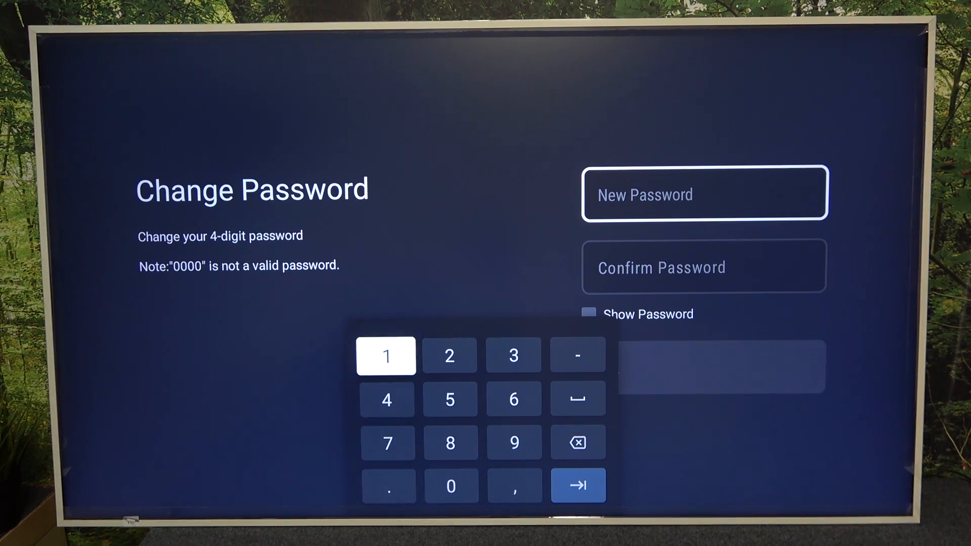
Enter and confirm a new four-digit PIN, then save it.
{"action": "left_click", "coordinate": [577, 485]}
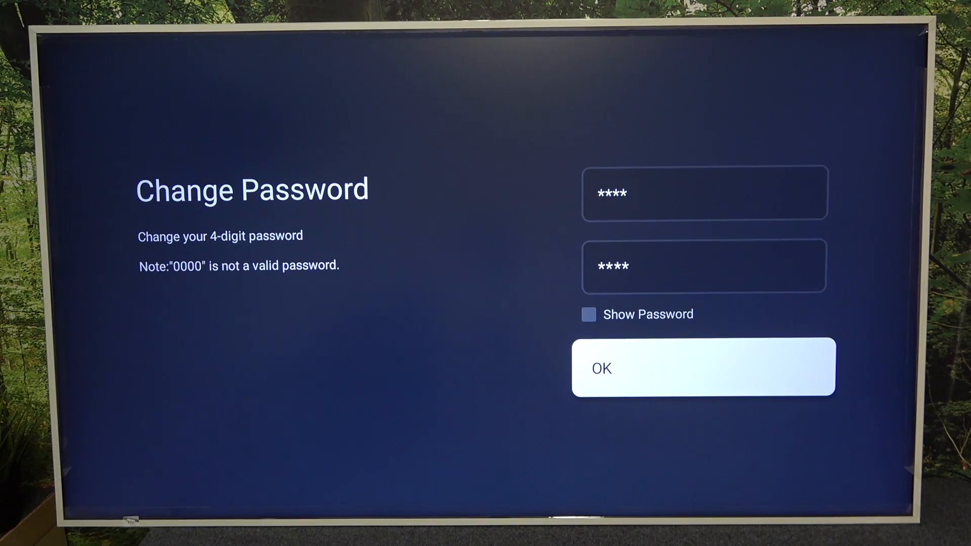
{"action": "left_click", "coordinate": [703, 367]}
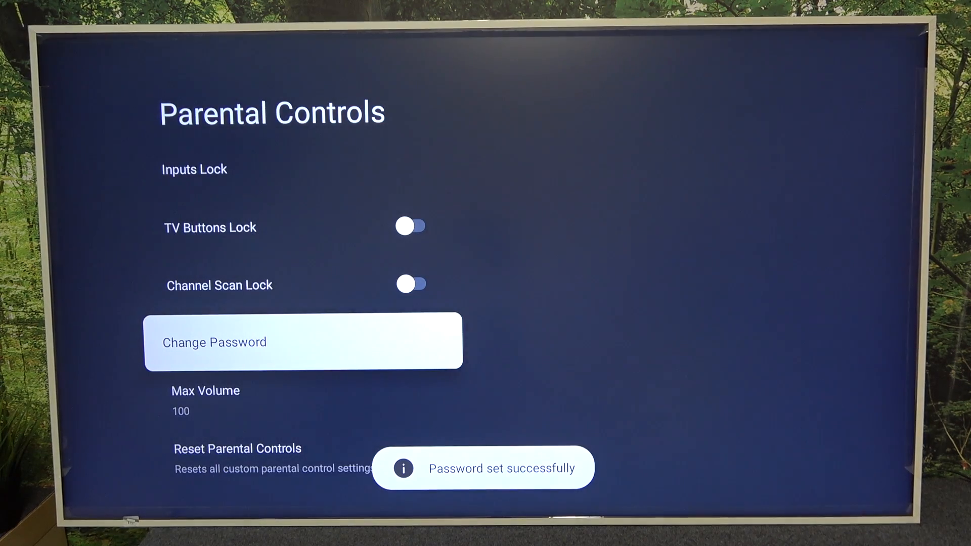